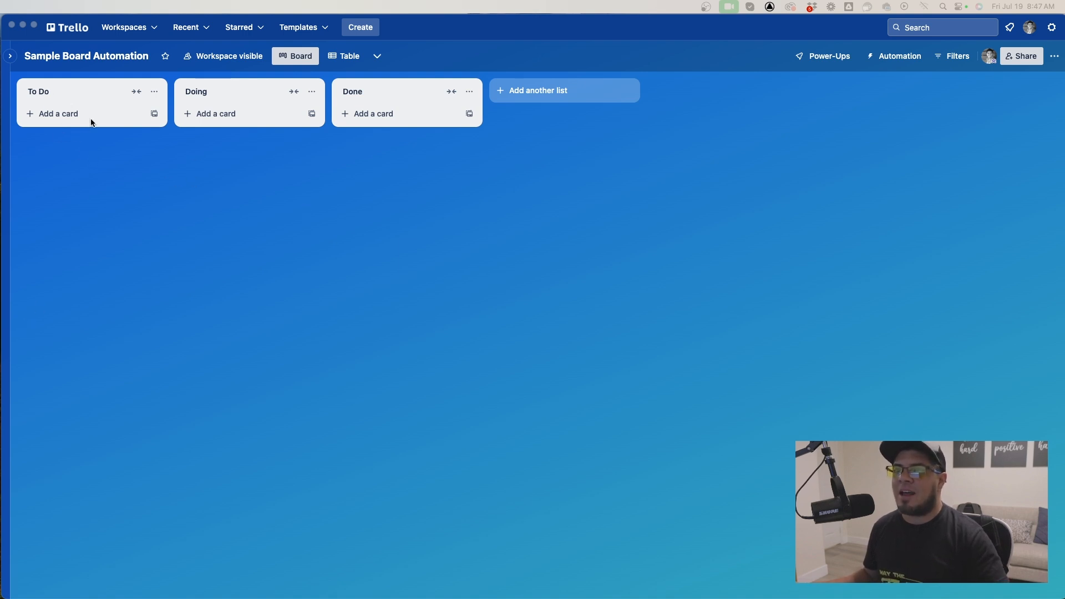
{"action": "mouse_move", "coordinate": [75, 222]}
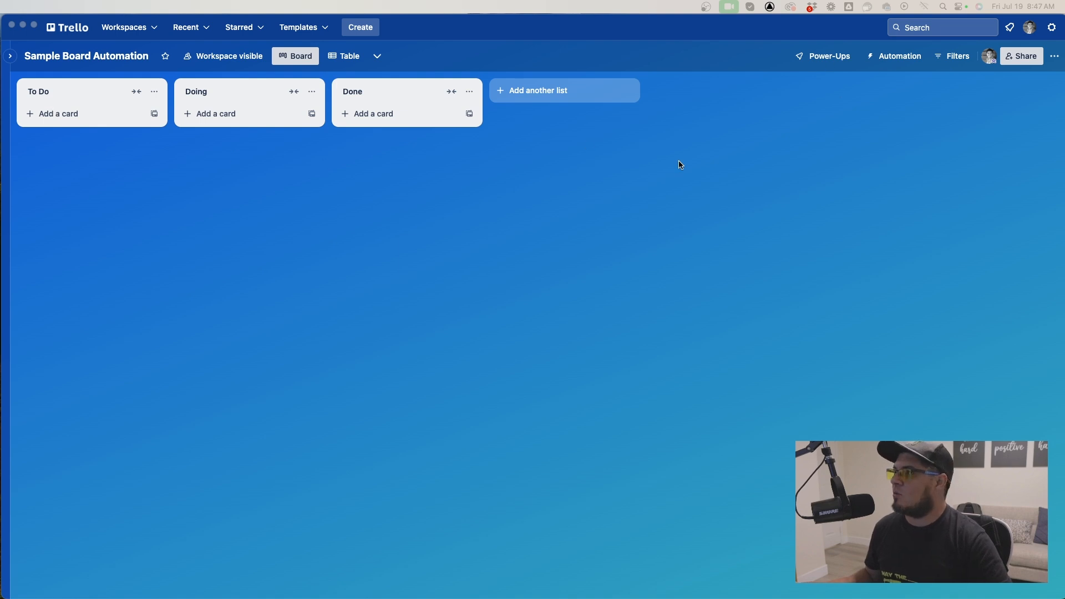
Step: Start creating a new automation rule from the board's Automation > Rules view
{"action": "left_click", "coordinate": [897, 55]}
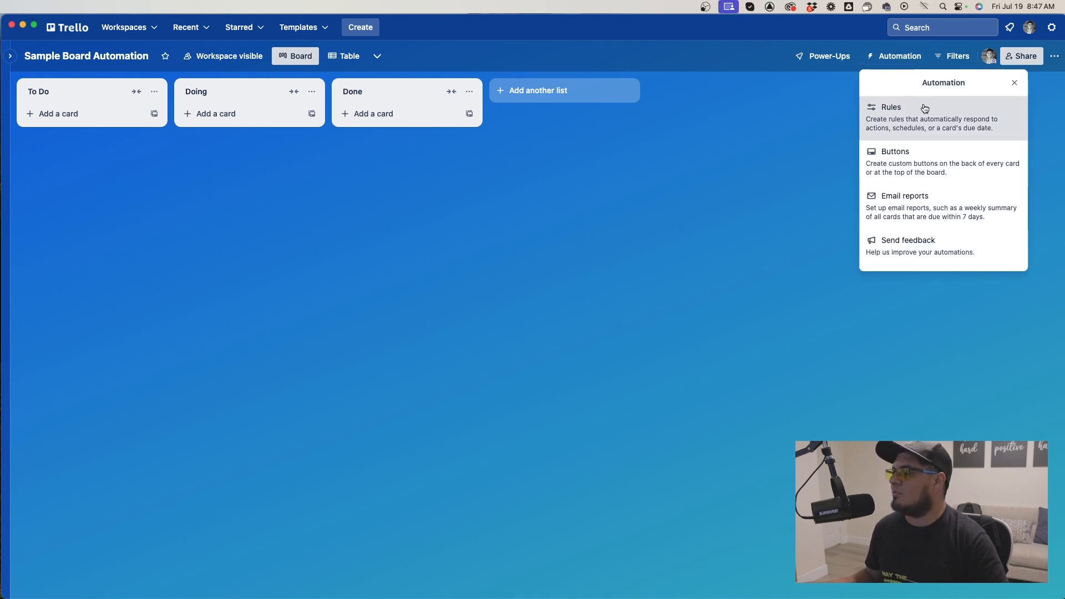
{"action": "left_click", "coordinate": [891, 106]}
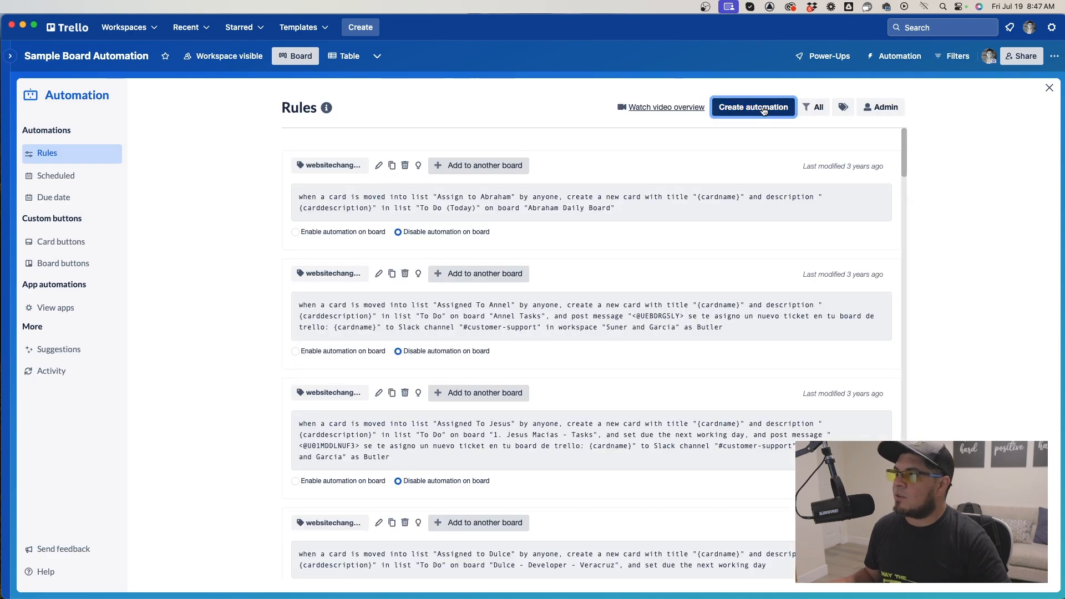
{"action": "left_click", "coordinate": [752, 107]}
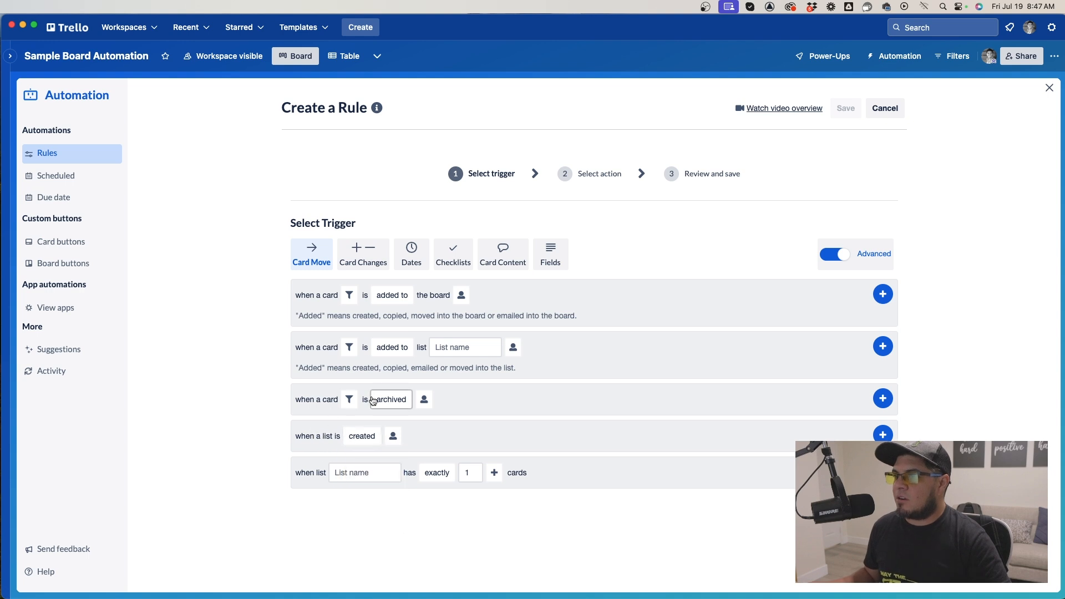
Step: Choose the Card Move trigger 'when a card is added to list' and name the list To Do
{"action": "left_click", "coordinate": [389, 399]}
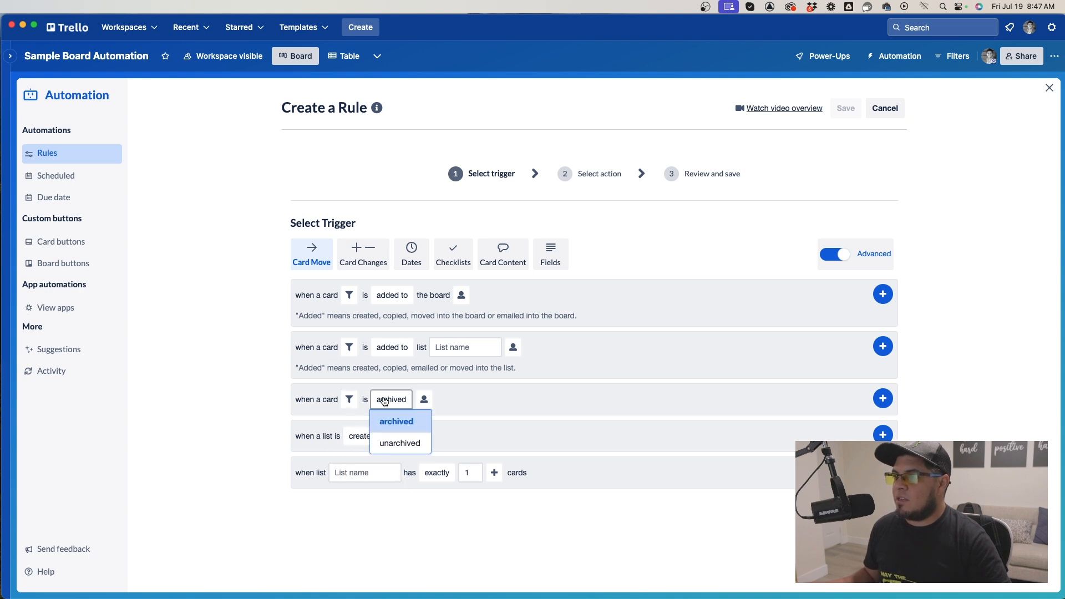
{"action": "left_click", "coordinate": [392, 347]}
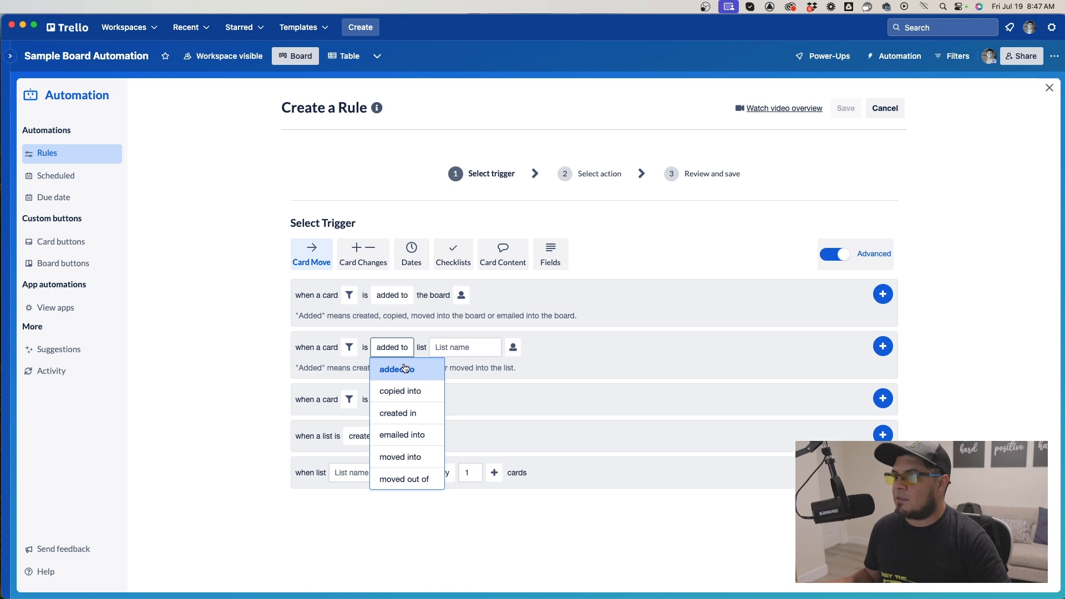
{"action": "left_click", "coordinate": [397, 368]}
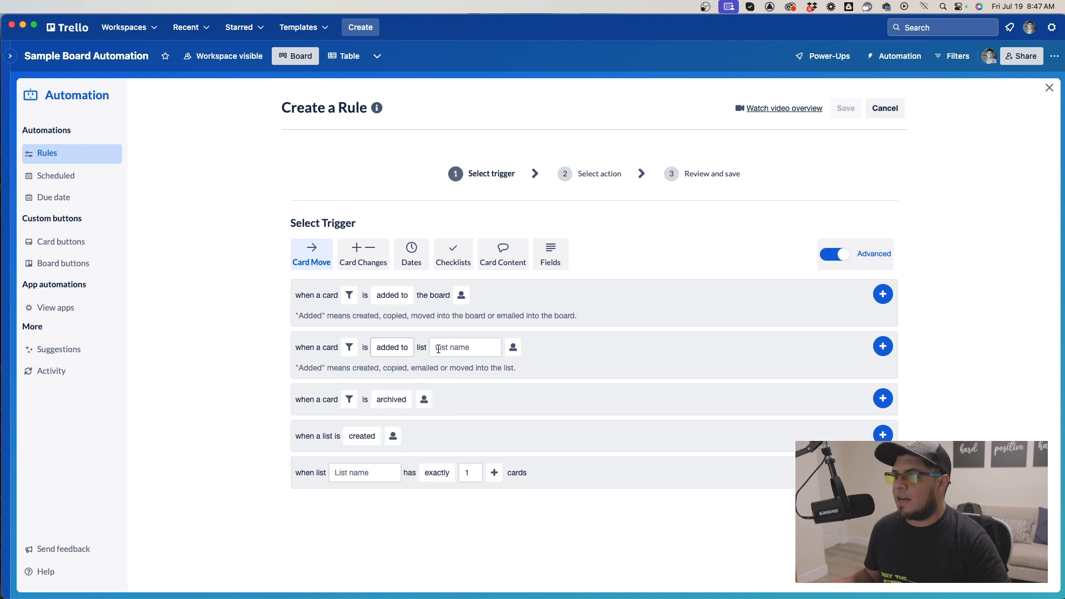
{"action": "type", "text": "To Do"}
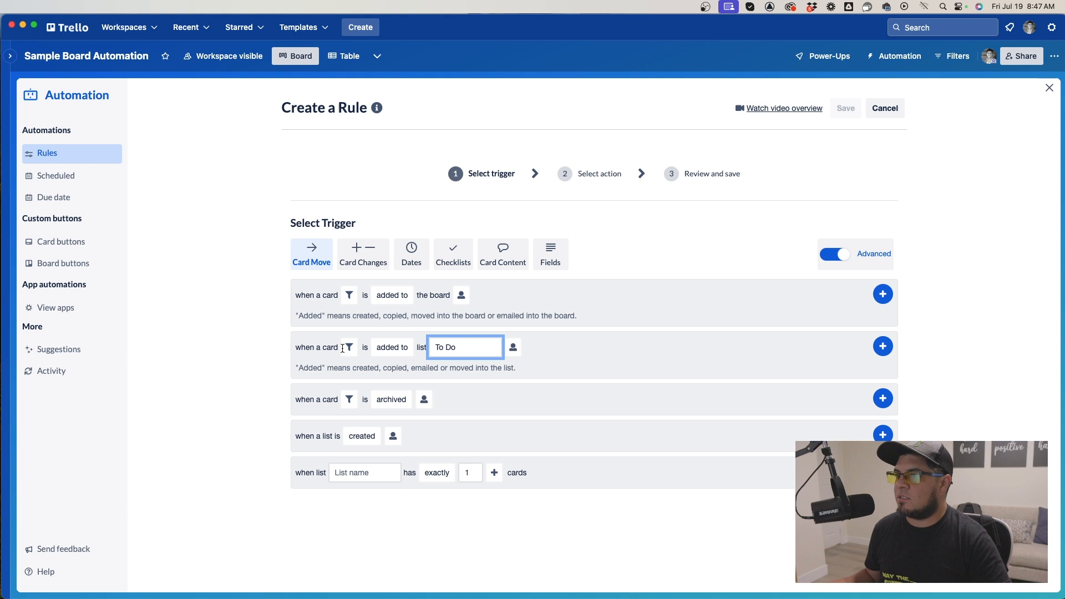
Step: Confirm the To Do trigger and begin the 'rename the card to' action with 'Ticket $'
{"action": "left_click", "coordinate": [882, 347]}
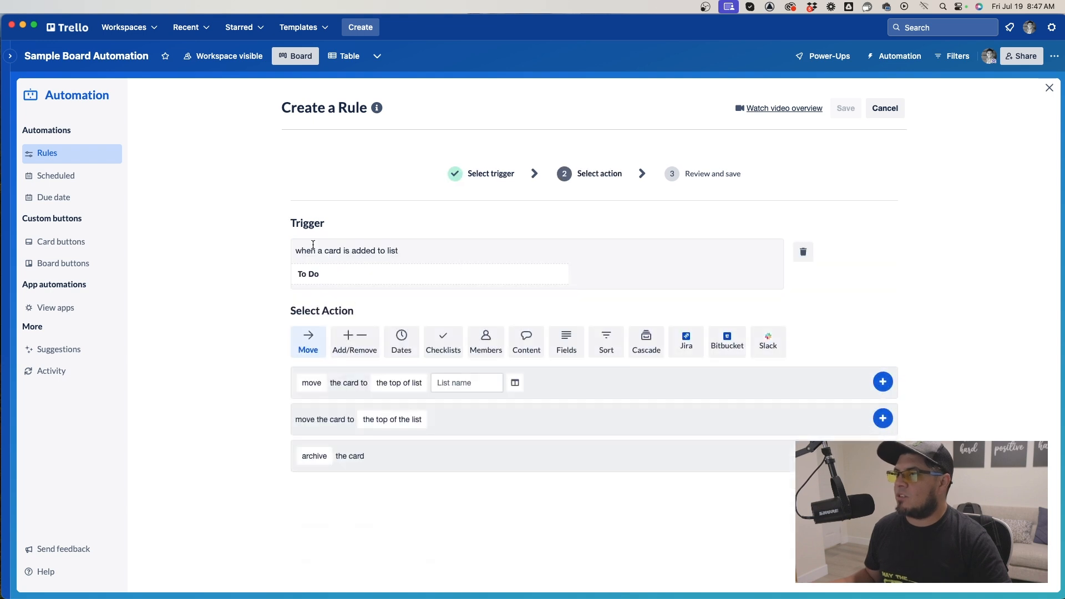
{"action": "mouse_move", "coordinate": [347, 383]}
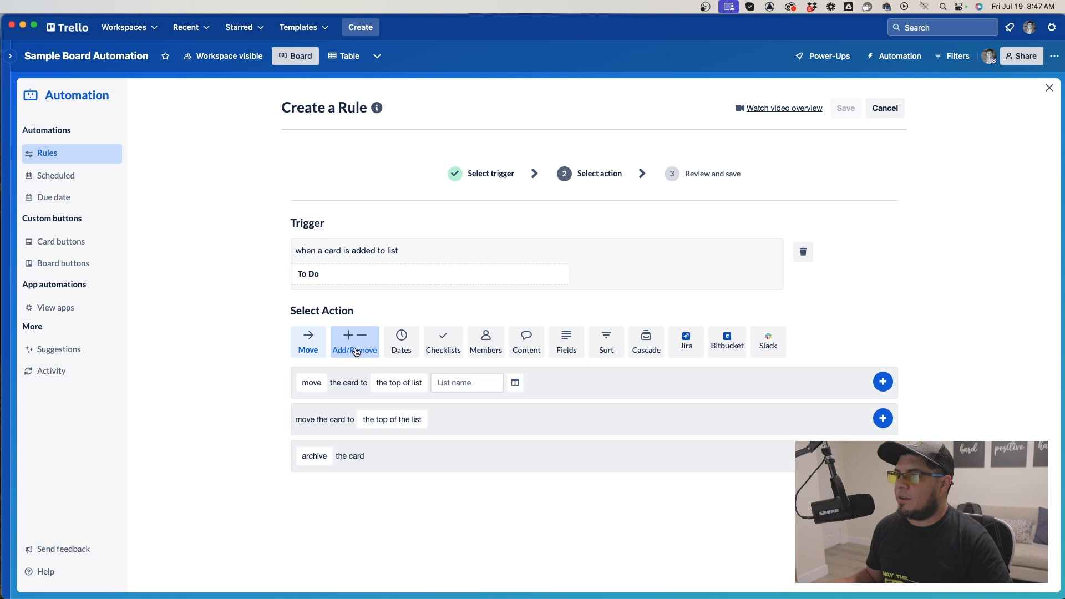
{"action": "scroll", "scroll_direction": "down", "scroll_amount": 3}
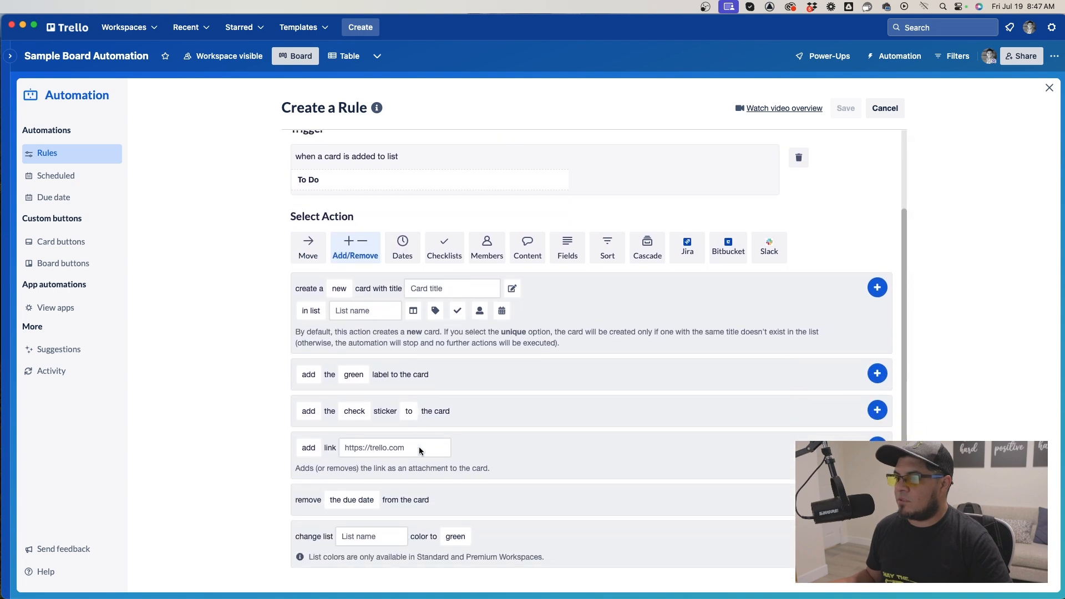
{"action": "mouse_move", "coordinate": [526, 246]}
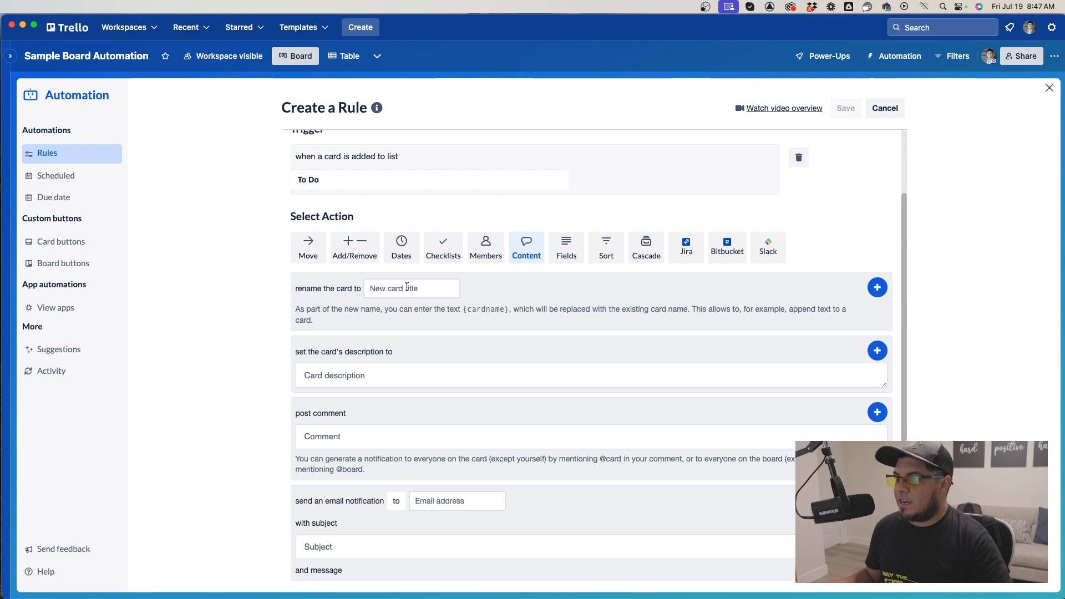
{"action": "left_click", "coordinate": [411, 288]}
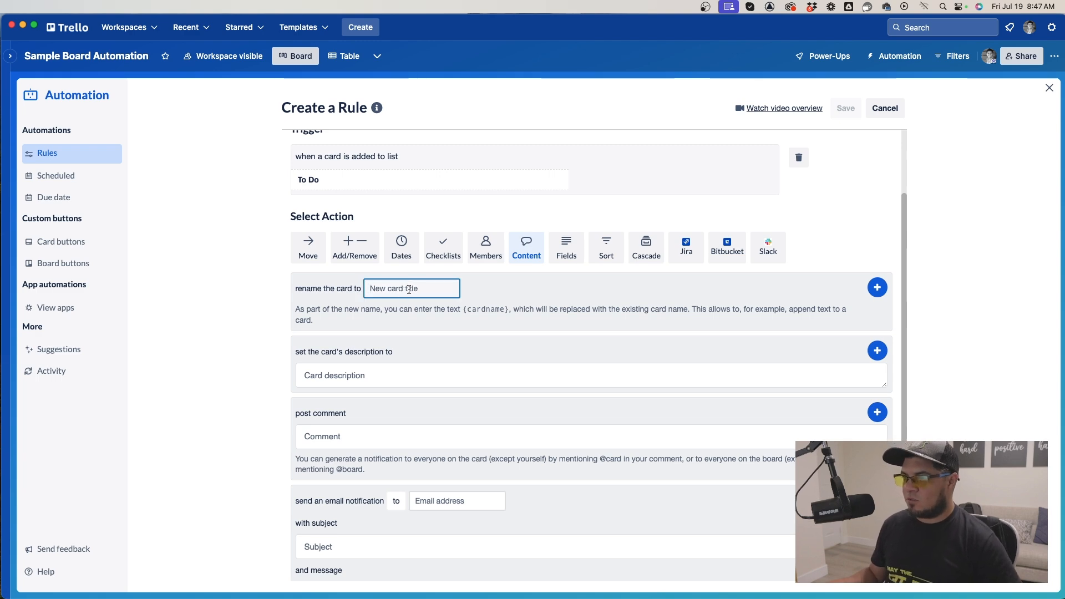
{"action": "type", "text": "Ticket $"}
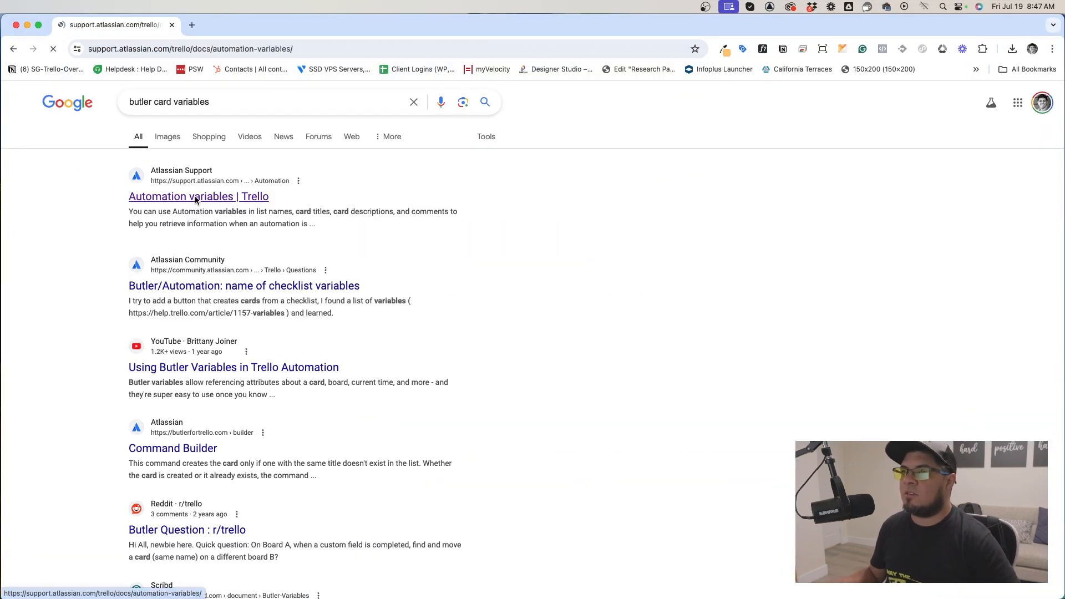
Step: Review Atlassian's automation variables page and select the {cardname} placeholder
{"action": "left_click", "coordinate": [199, 196]}
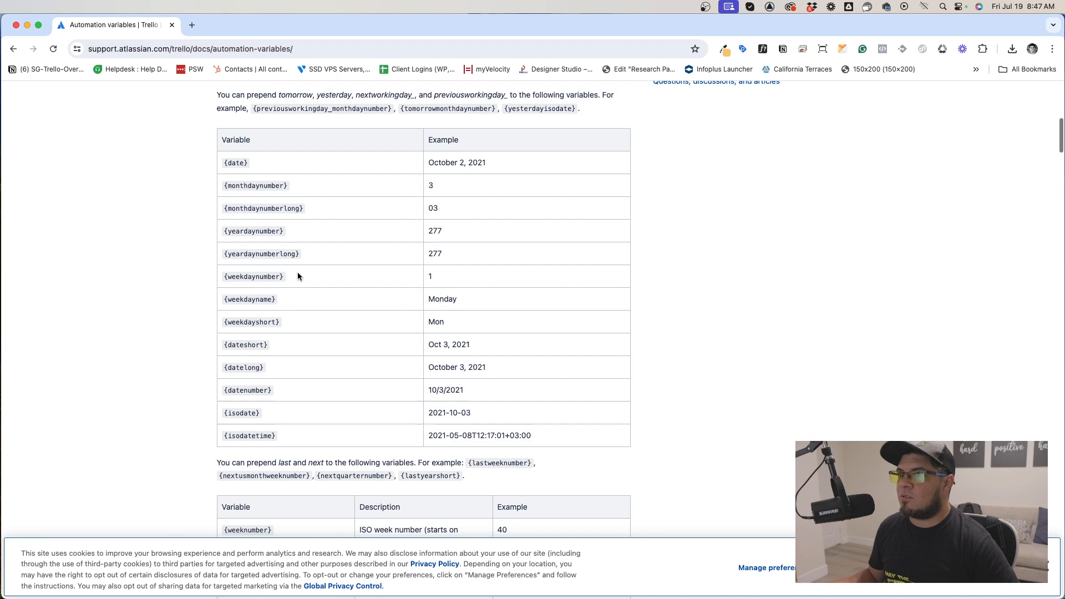
{"action": "scroll", "scroll_direction": "down", "scroll_amount": 3}
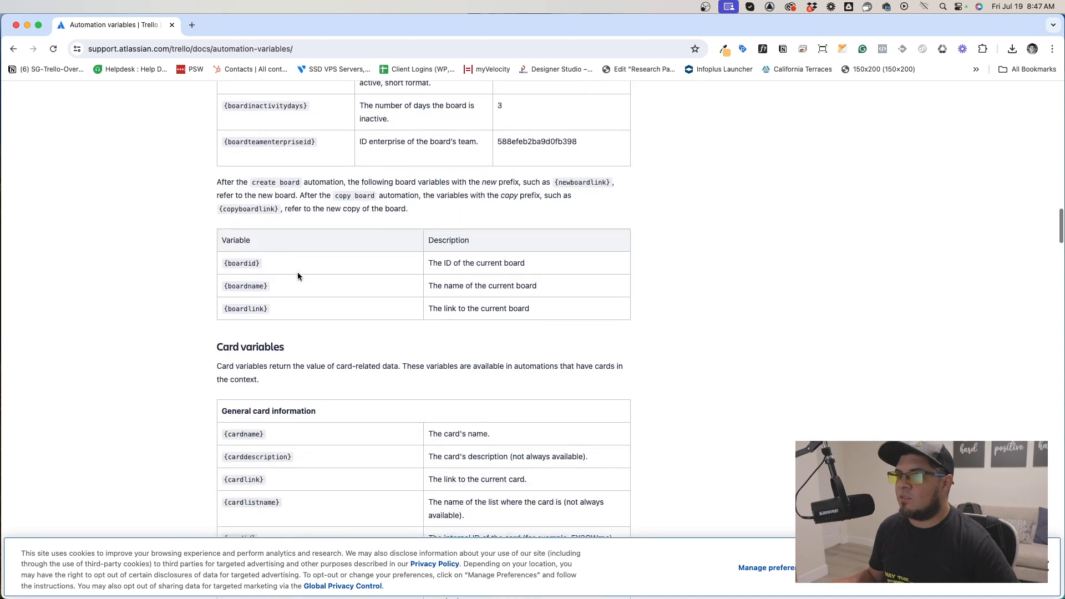
{"action": "scroll", "scroll_direction": "down", "scroll_amount": 3}
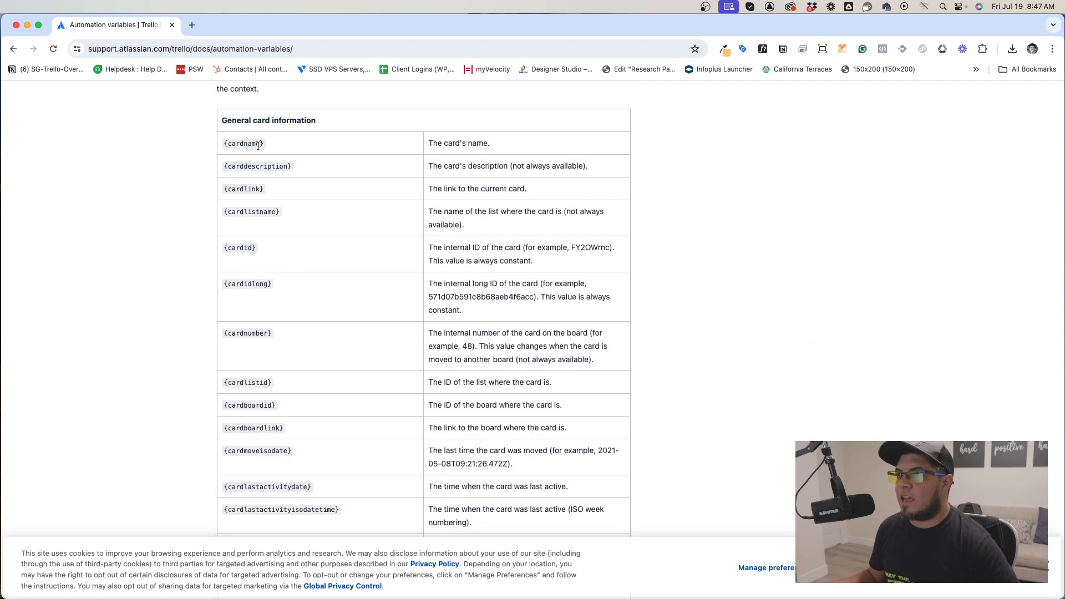
{"action": "double_click", "coordinate": [243, 143]}
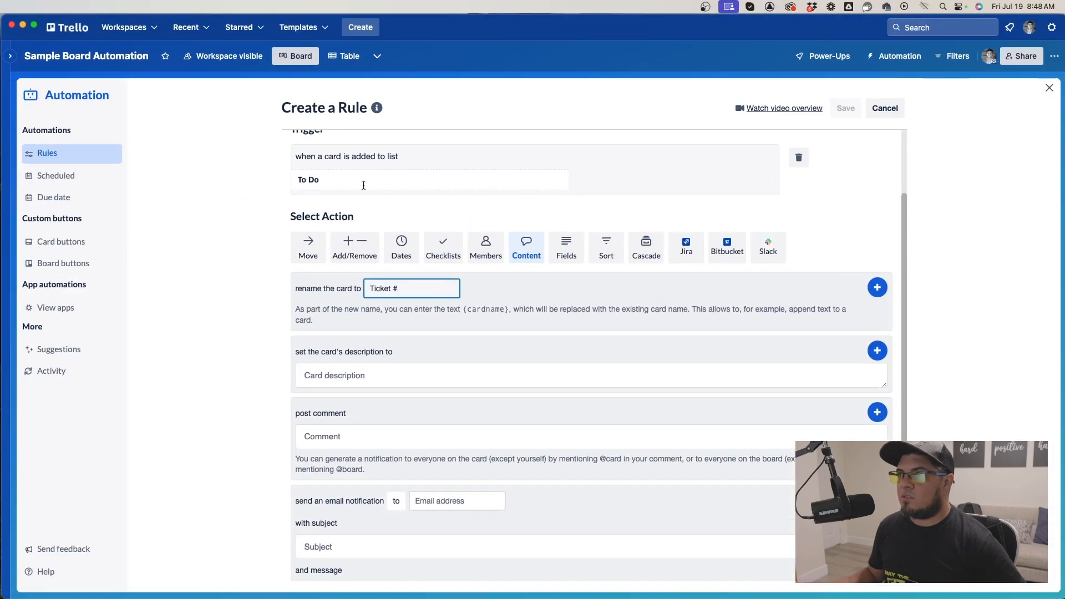
Step: Complete the new title as 'Ticket #WEB-{cardnumber} - {cardname}'
{"action": "type", "text": "-"}
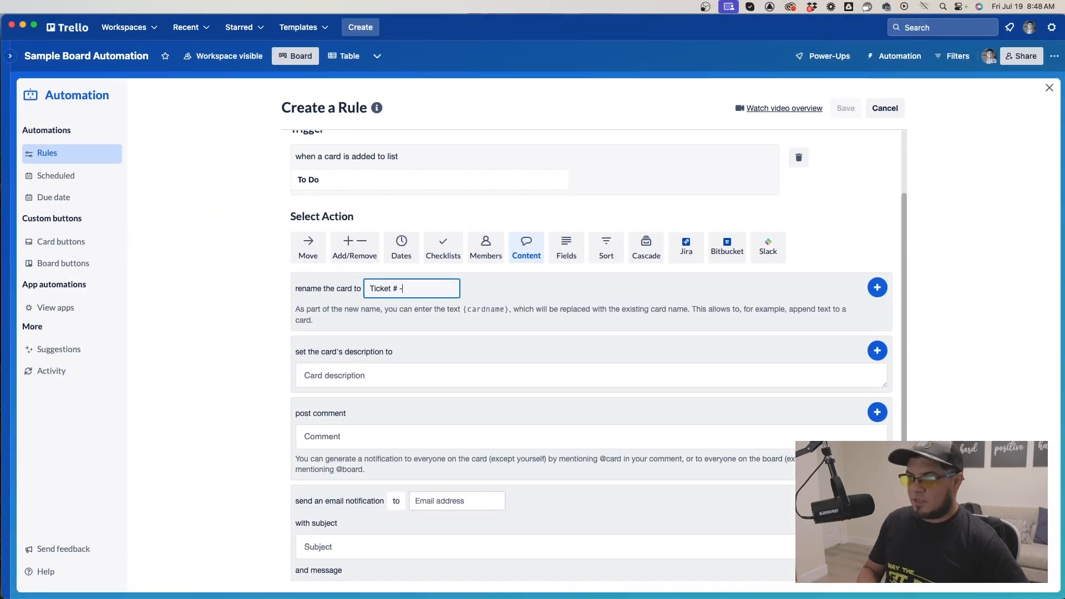
{"action": "type", "text": "{cardname}"}
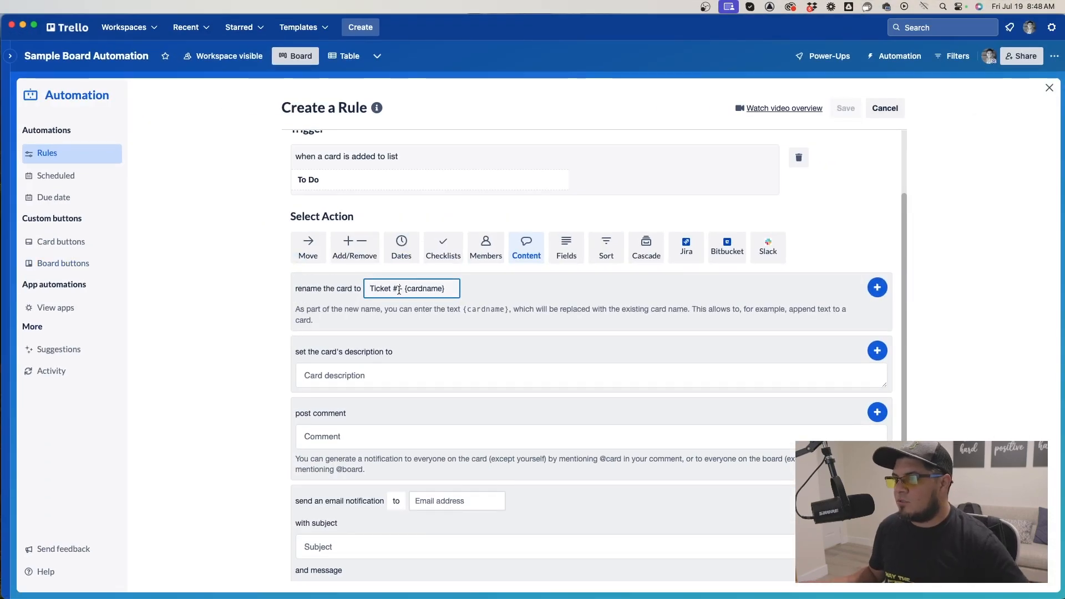
{"action": "type", "text": "{cardnumber}"}
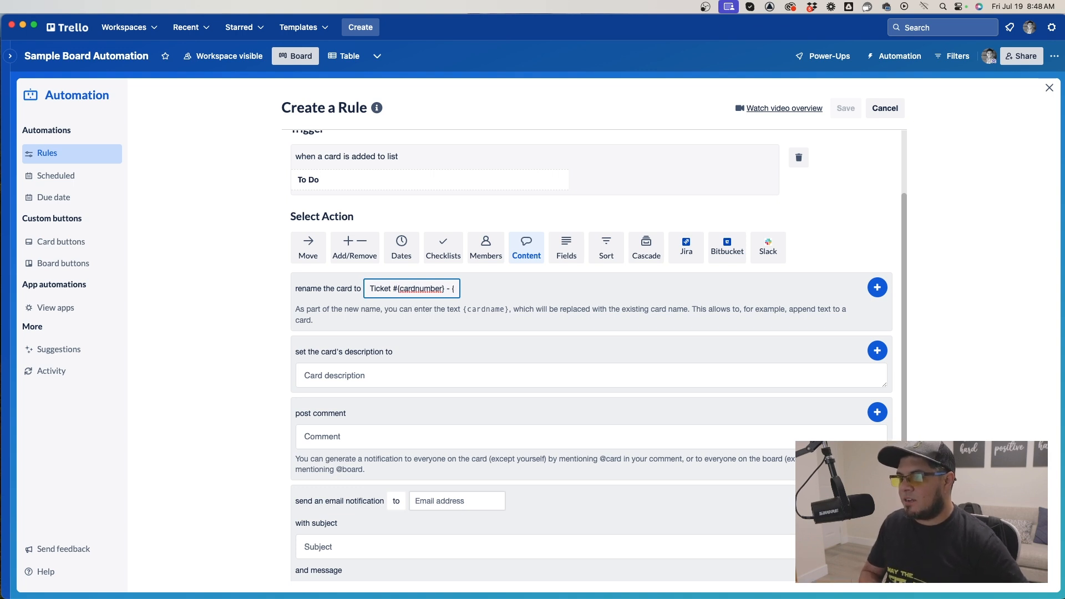
{"action": "type", "text": "WEB-"}
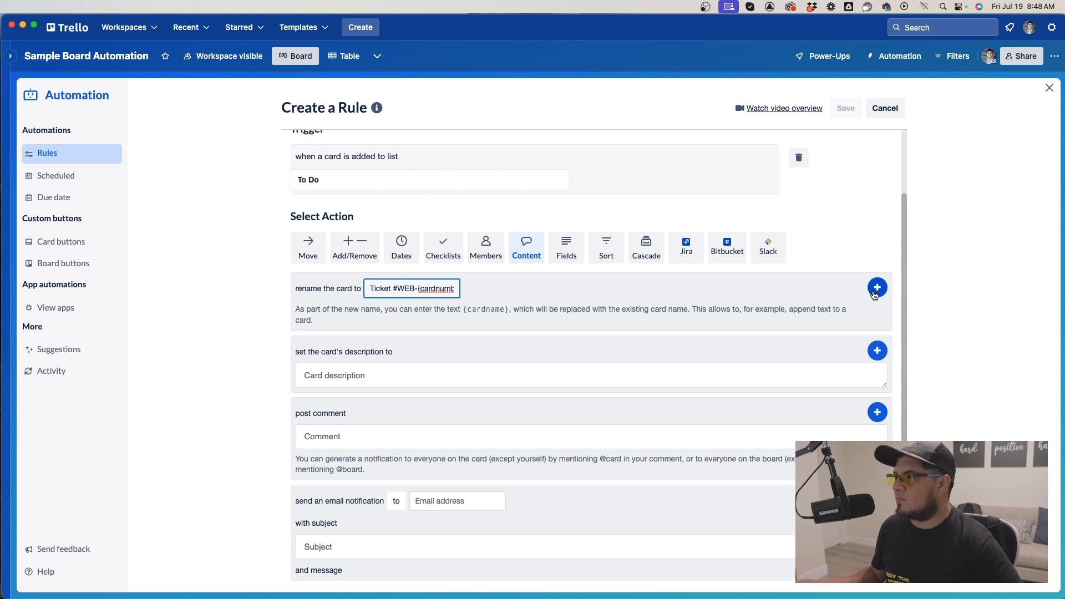
Step: Add the rename action, save the rule and return to the board
{"action": "left_click", "coordinate": [876, 286]}
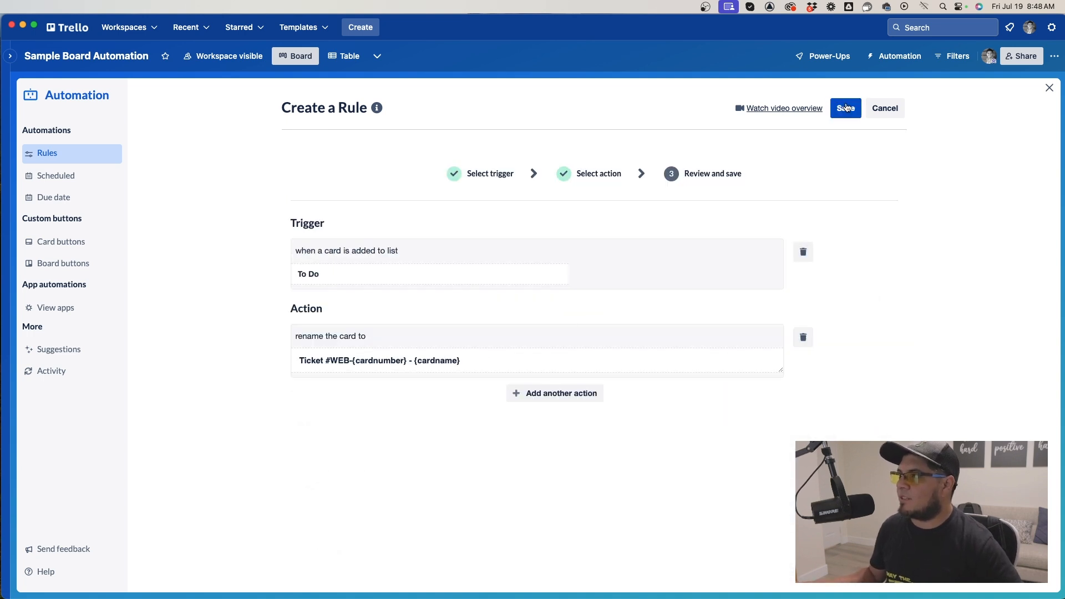
{"action": "left_click", "coordinate": [846, 107]}
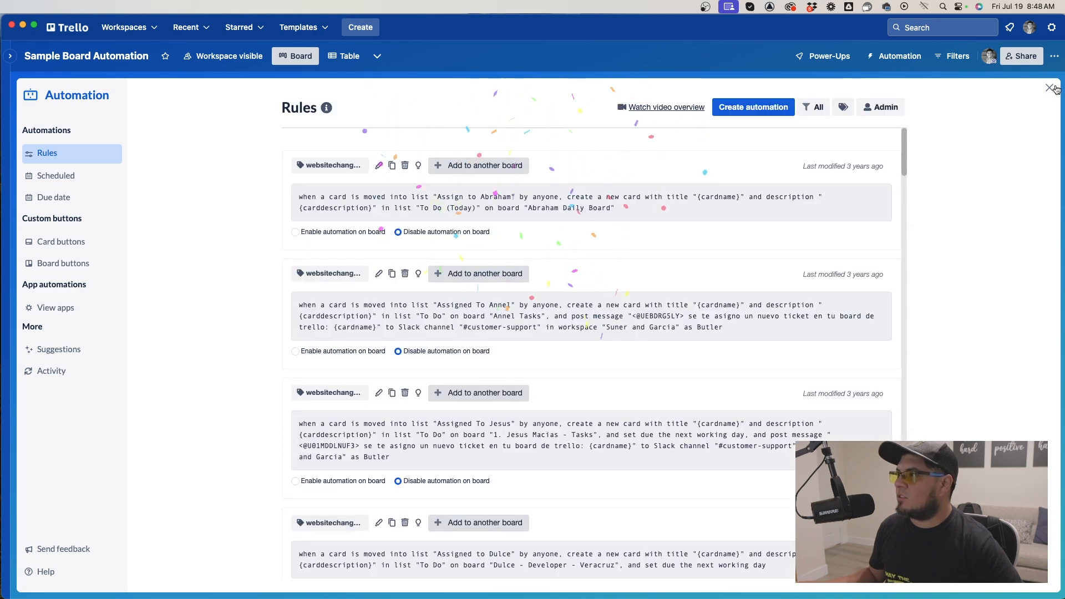
{"action": "left_click", "coordinate": [1051, 88]}
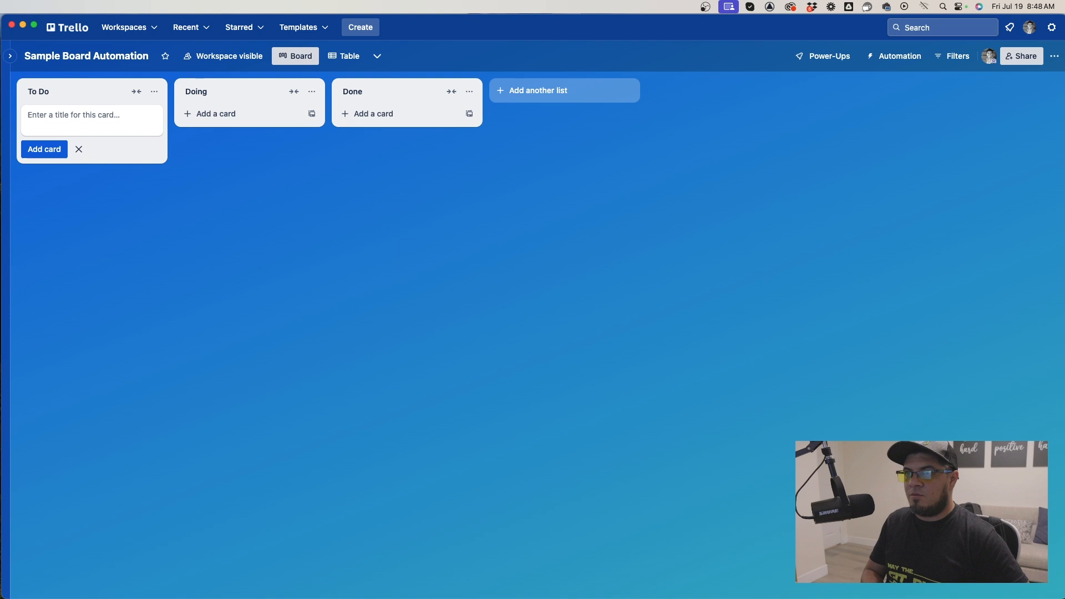
Step: Add the 'Fix Website' Home Page banner card to To Do, renamed Ticket #WEB-1
{"action": "type", "text": "Fix Website Banner on Home Pa"}
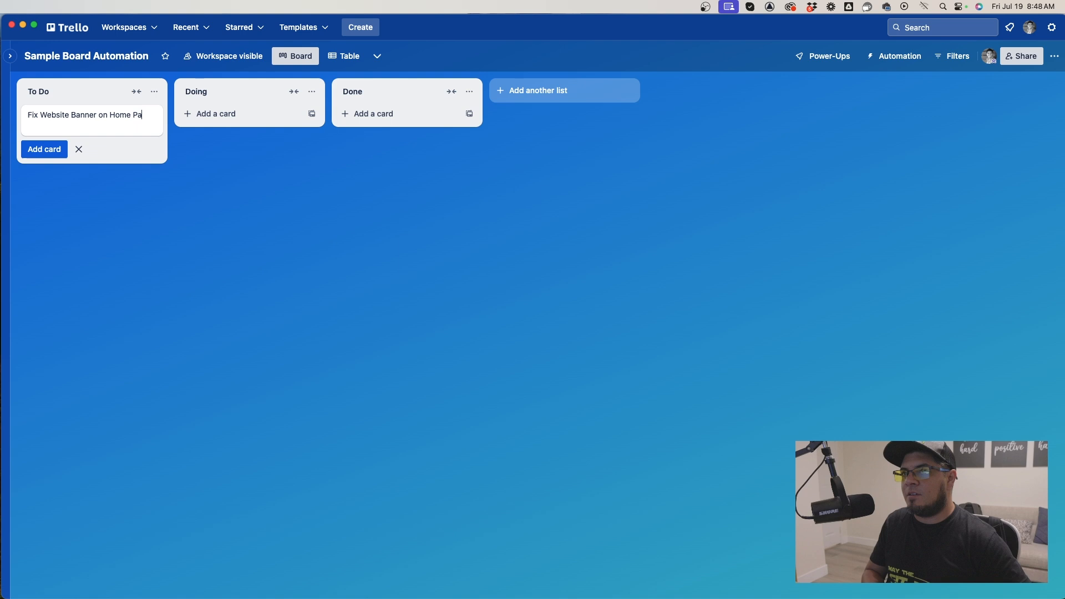
{"action": "left_click", "coordinate": [43, 149]}
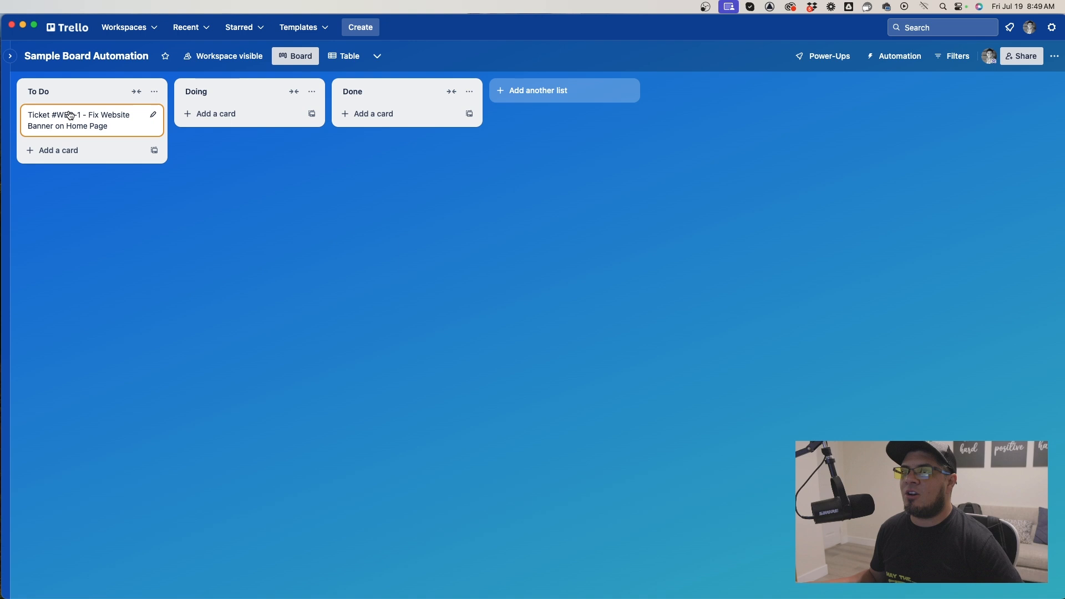
Step: Add the 'Fix the' About Us banner card, renamed Ticket #WEB-2, and stop adding cards
{"action": "left_click", "coordinate": [58, 150]}
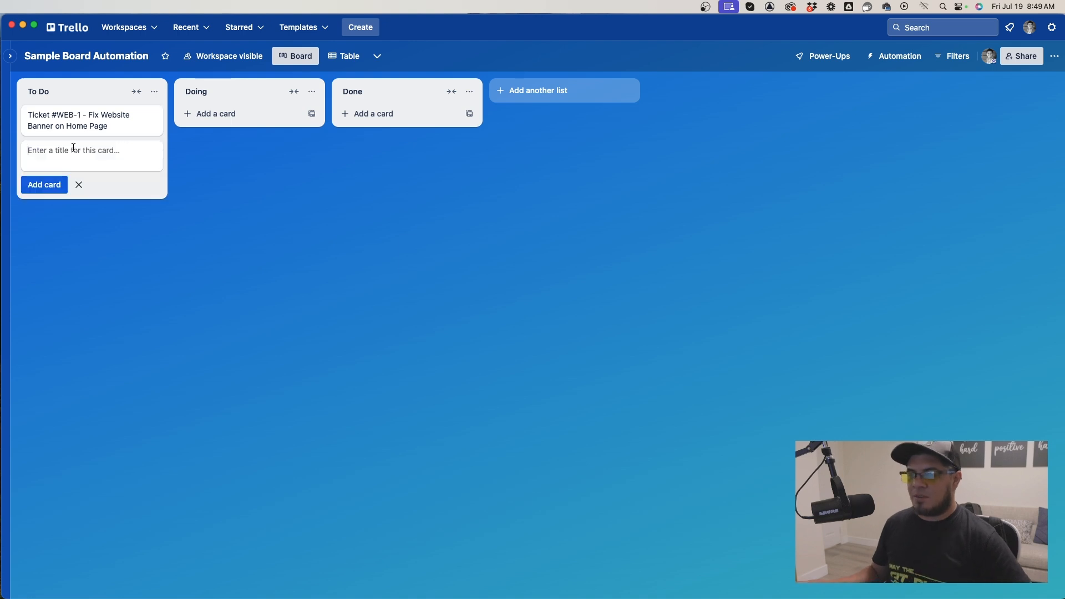
{"action": "type", "text": "Fix the"}
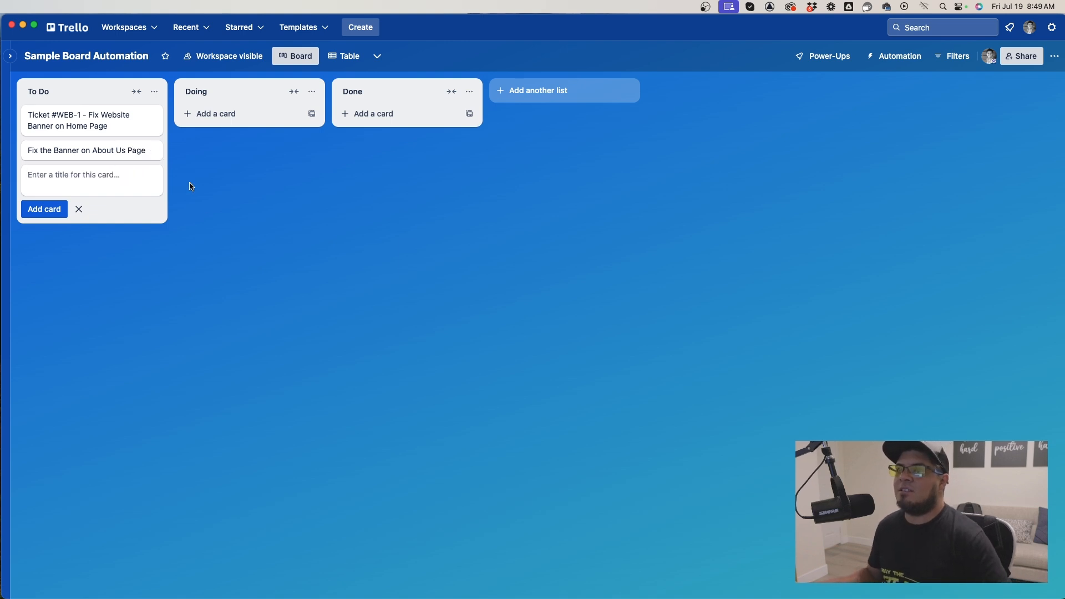
{"action": "left_click", "coordinate": [77, 209]}
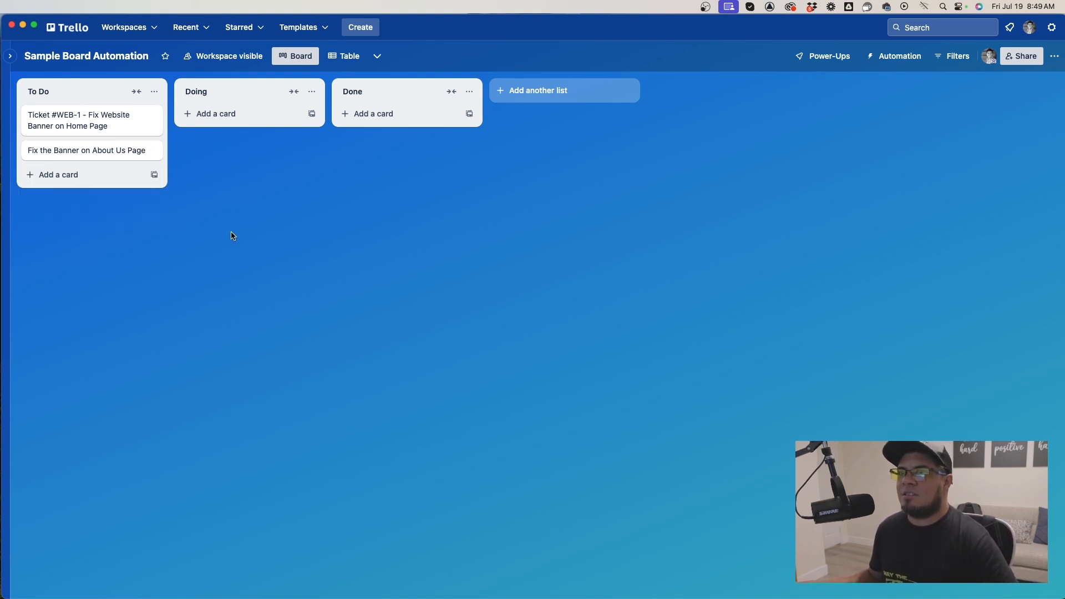
{"action": "left_click", "coordinate": [86, 149]}
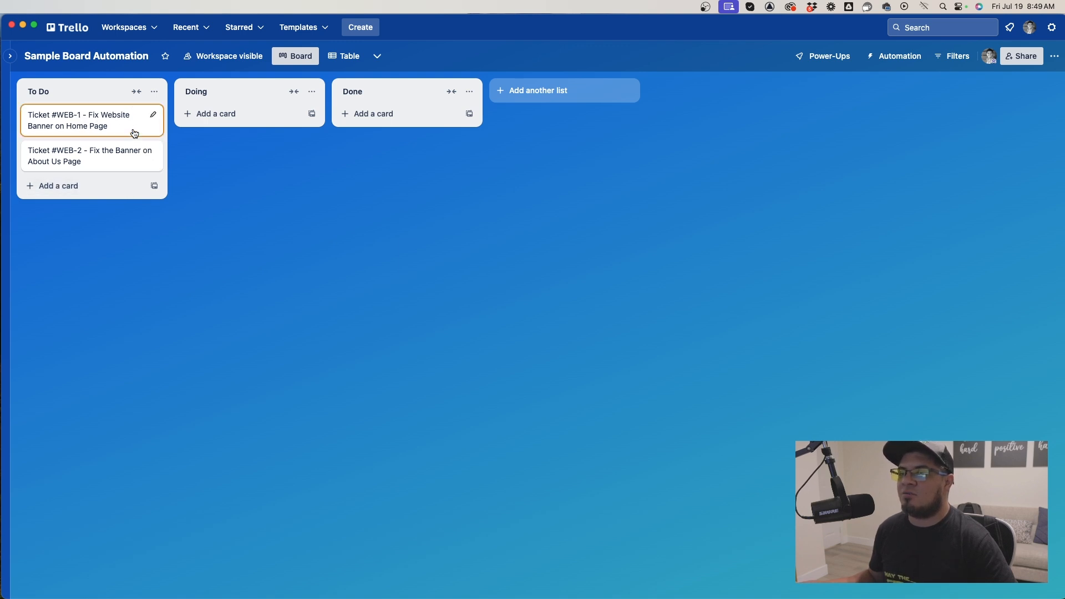
{"action": "mouse_move", "coordinate": [183, 213]}
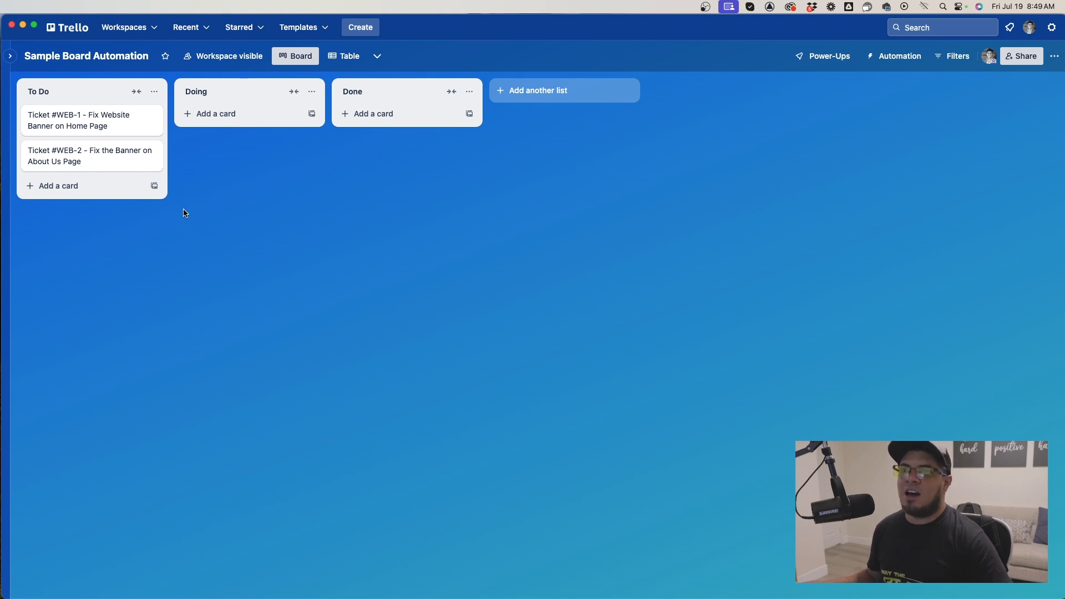
{"action": "mouse_move", "coordinate": [199, 216]}
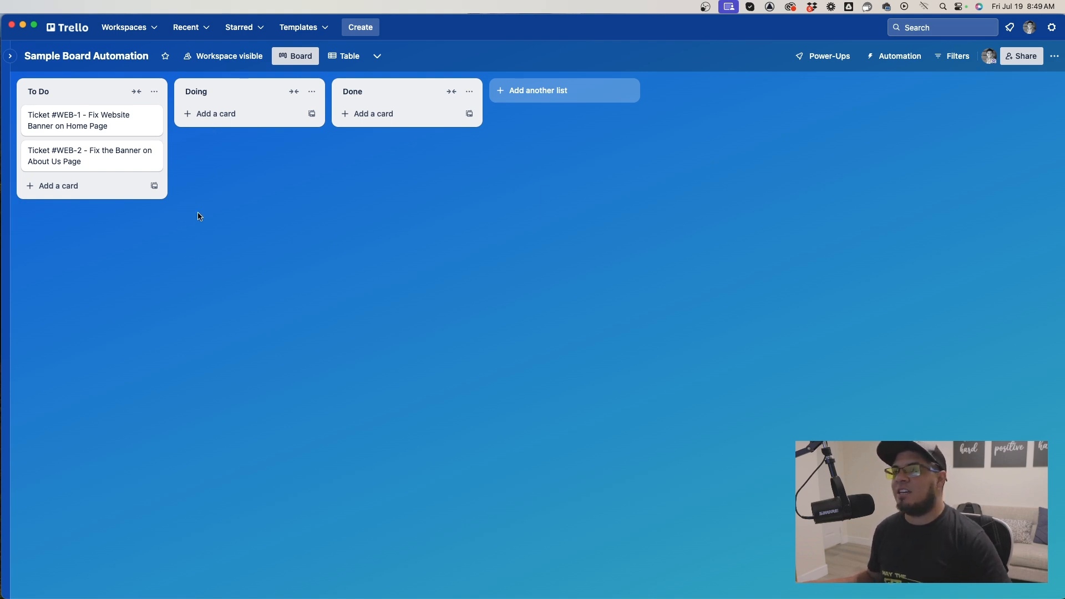